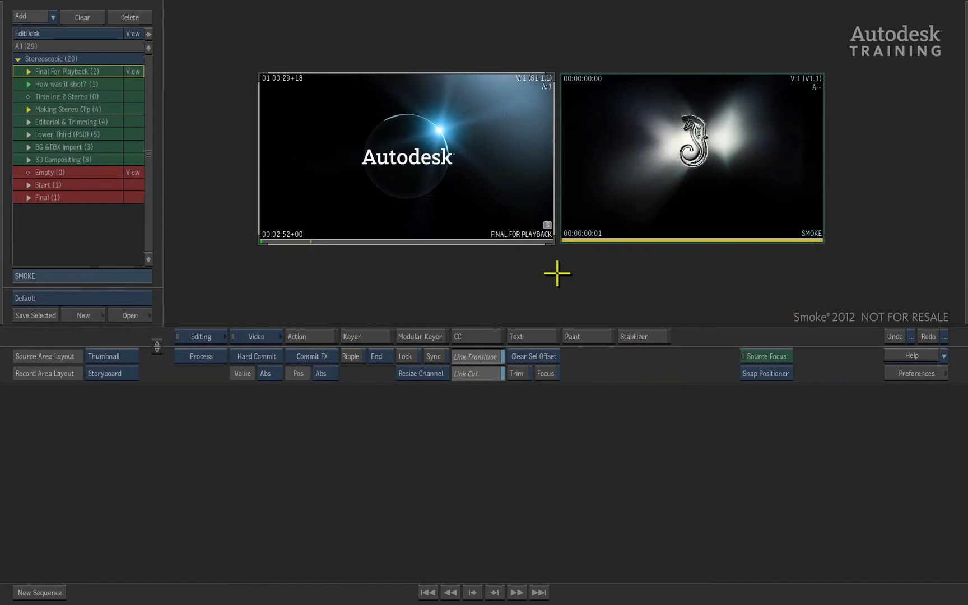
pyautogui.moveTo(130, 112)
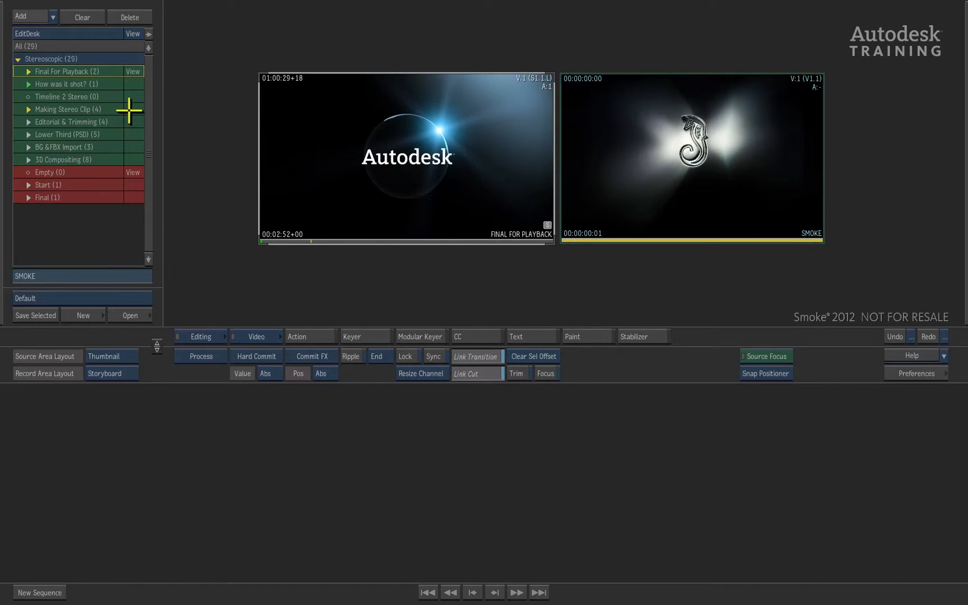
# Open the Making Stereo Clip reel listing the left/right Cutaway001 and Cutaway003 clips
pyautogui.click(68, 108)
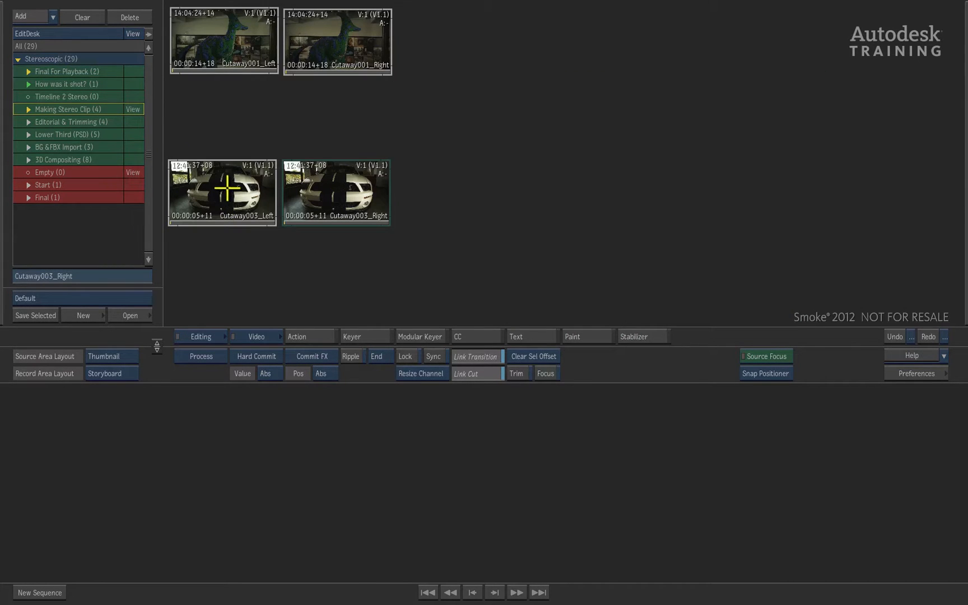
pyautogui.moveTo(239, 104)
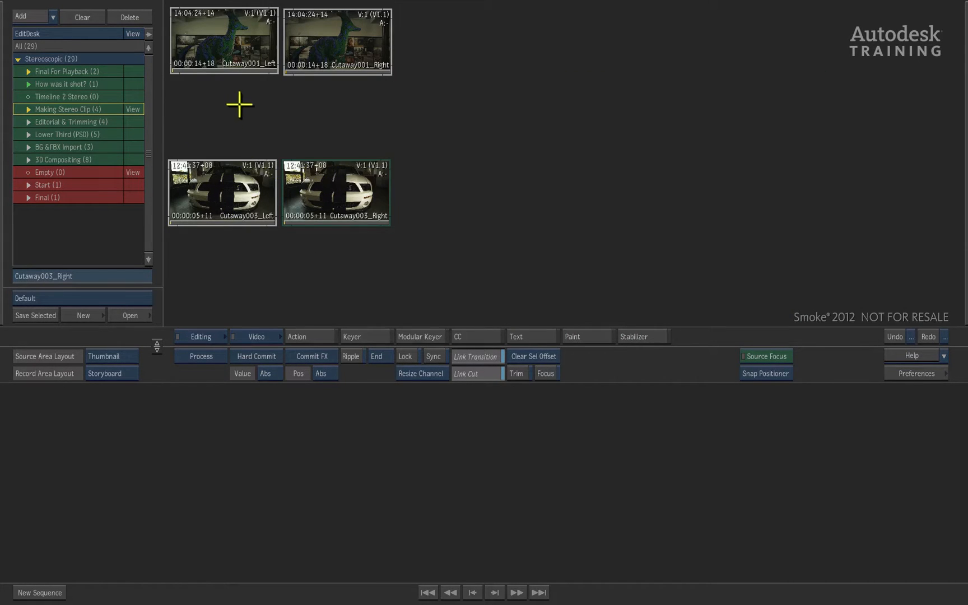
pyautogui.moveTo(299, 52)
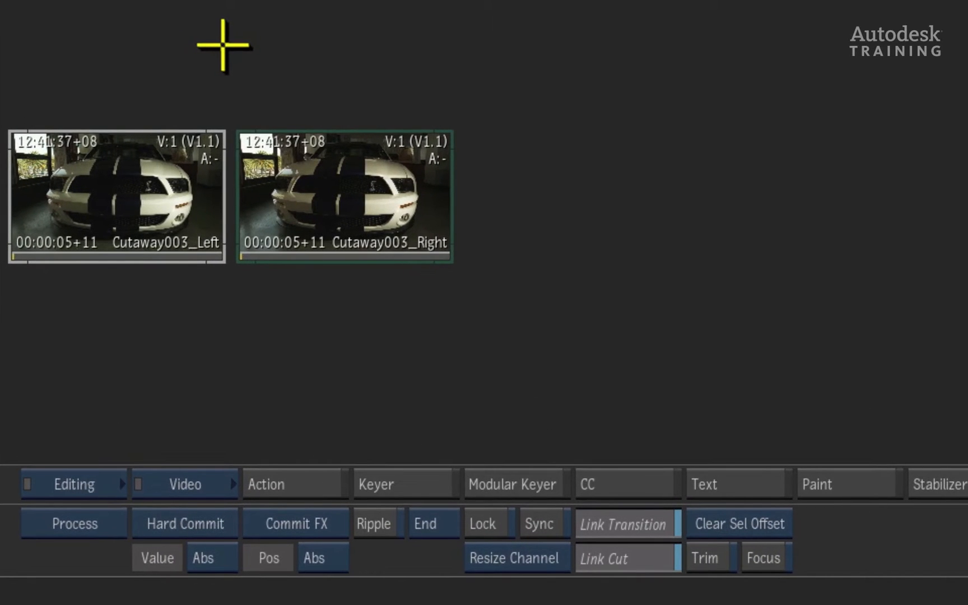
pyautogui.moveTo(183, 496)
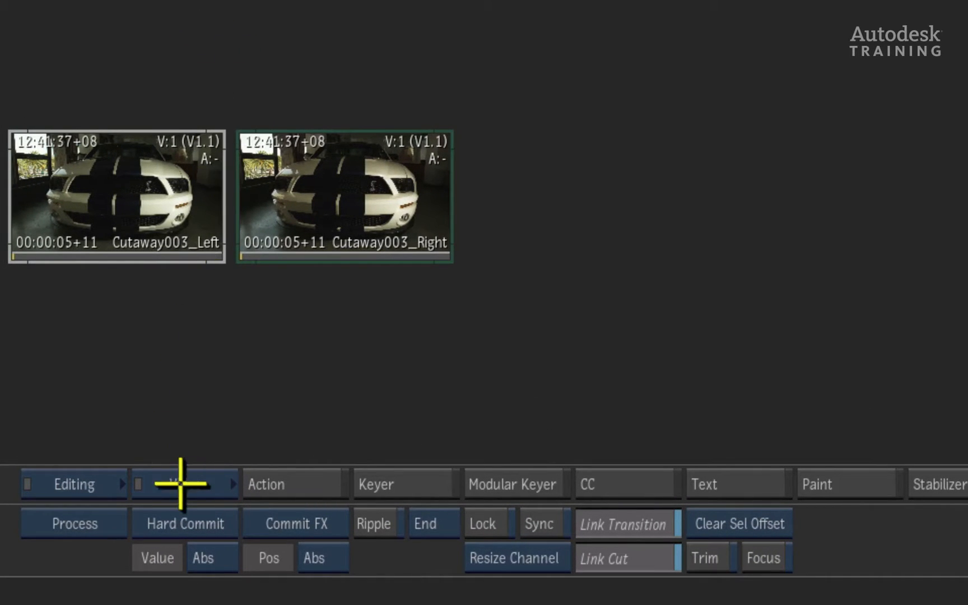
# Switch the editing module to Stereo and start Create Stereo Track
pyautogui.click(179, 484)
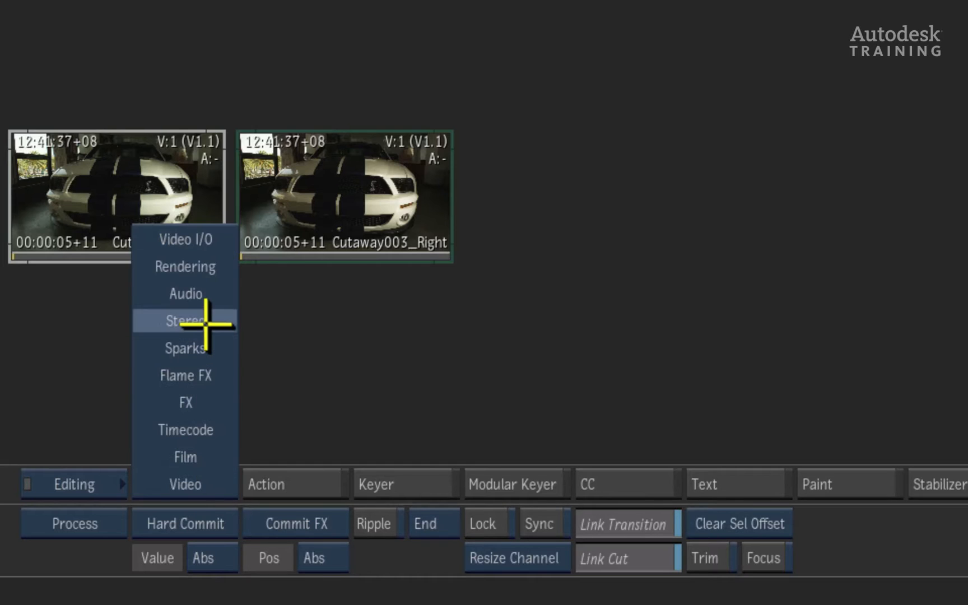
pyautogui.click(177, 320)
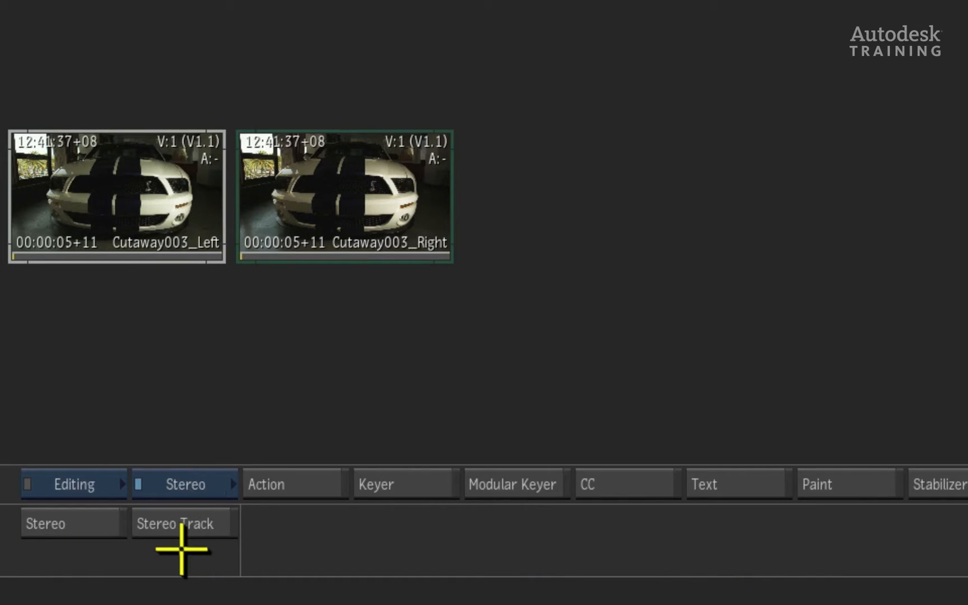
pyautogui.click(177, 523)
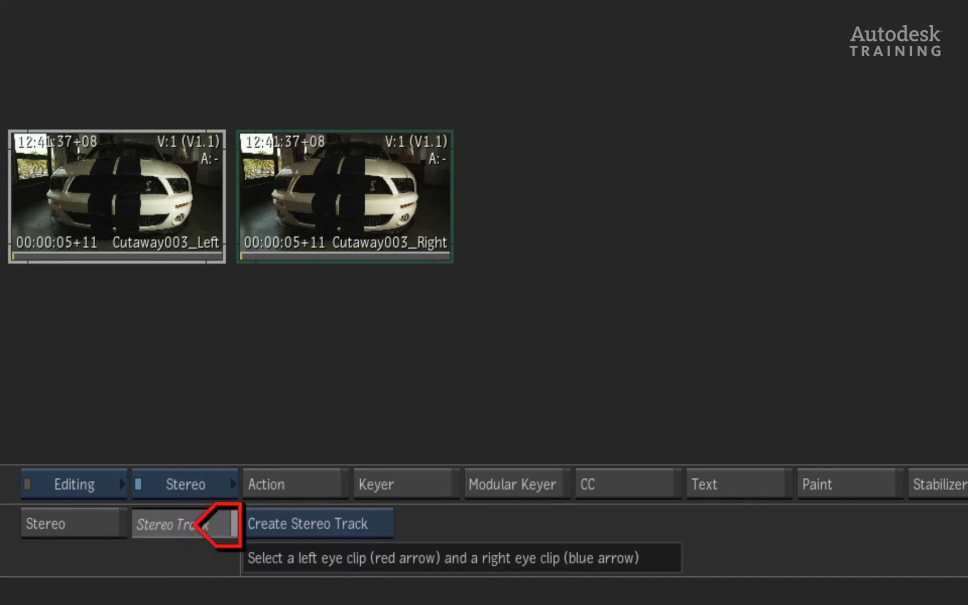
pyautogui.moveTo(223, 561)
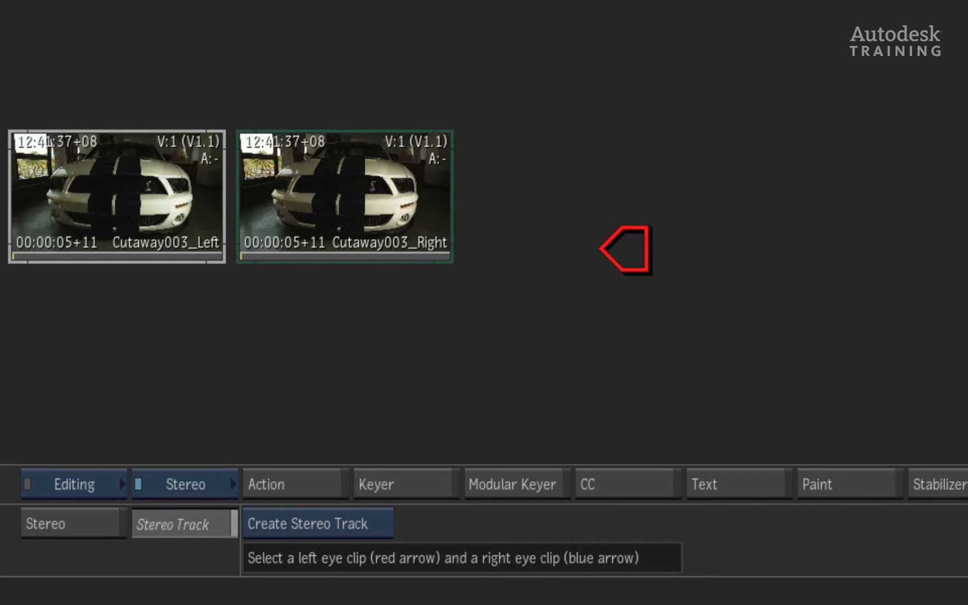
pyautogui.moveTo(620, 160)
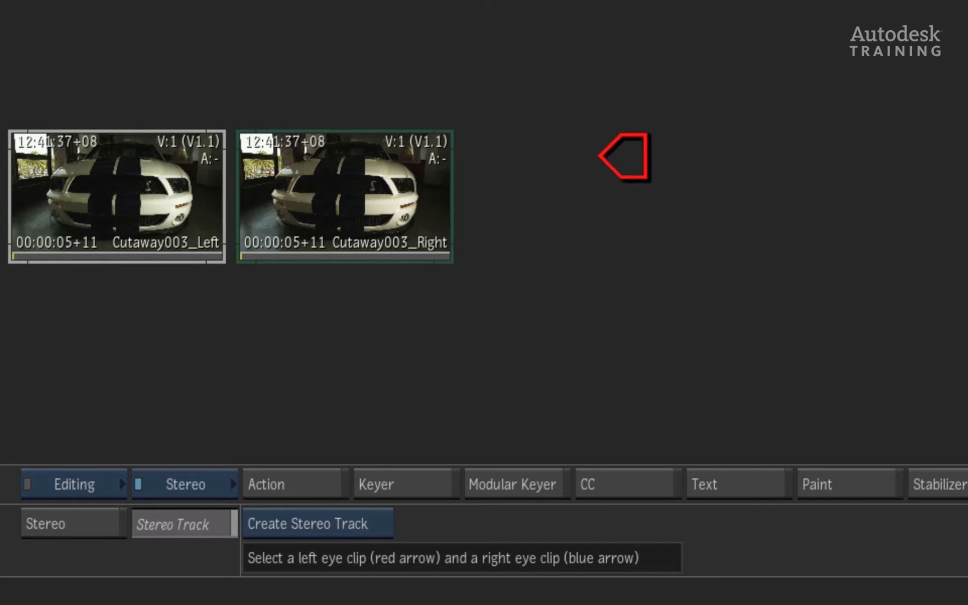
pyautogui.moveTo(238, 344)
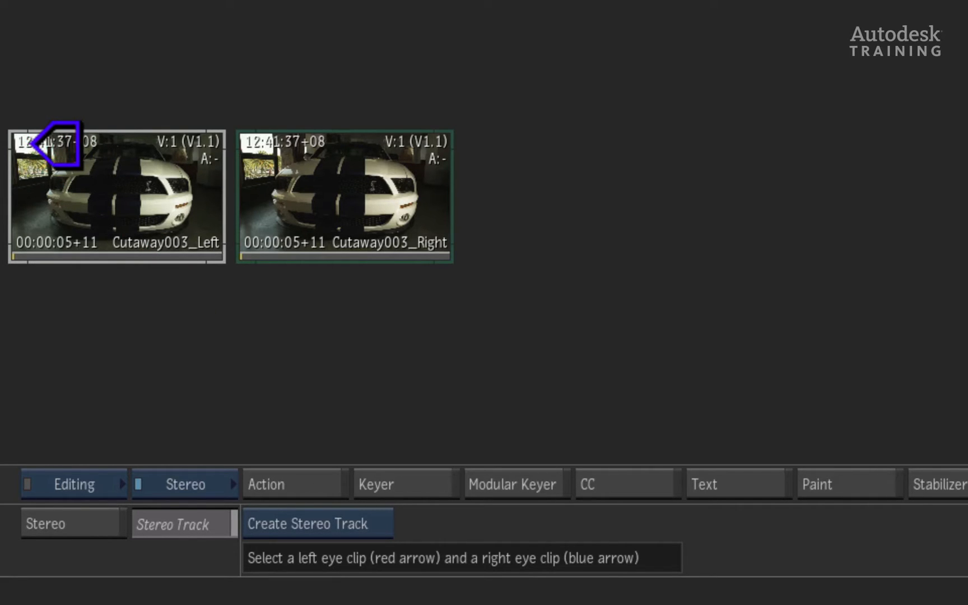
pyautogui.moveTo(230, 316)
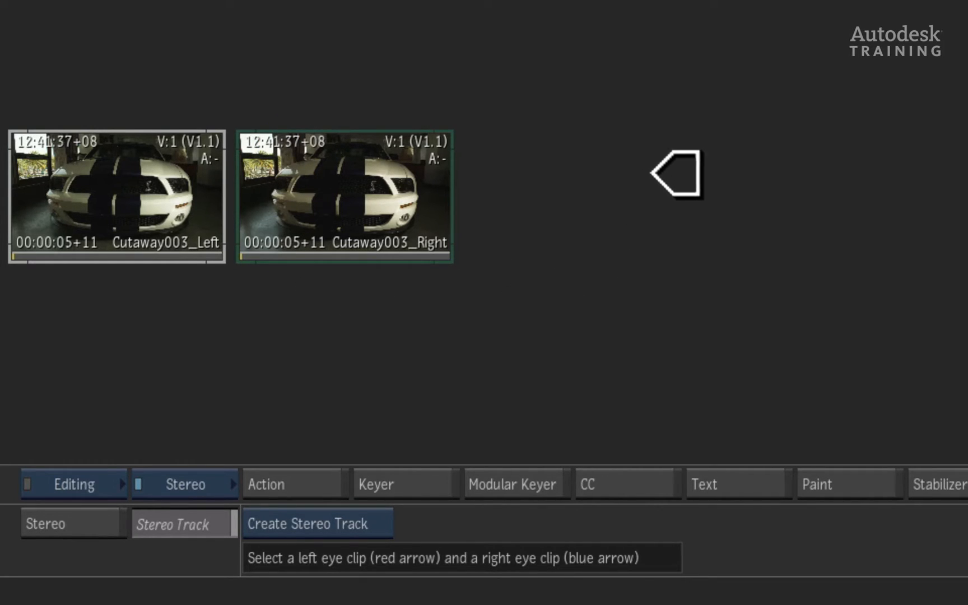
# Pair Cutaway003_Left and Cutaway003_Right into a stereo clip named Cutaway003
pyautogui.click(315, 523)
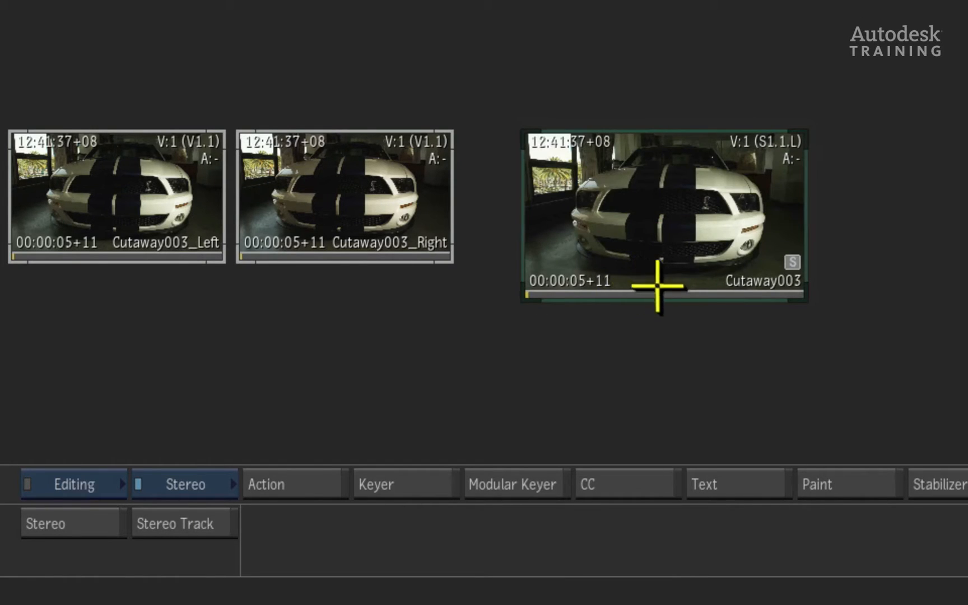
pyautogui.moveTo(818, 241)
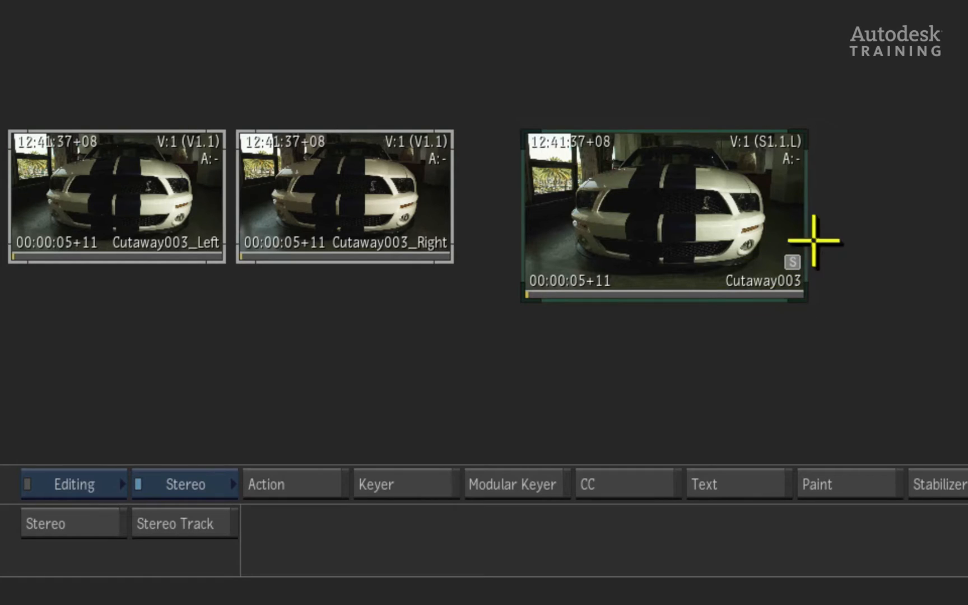
pyautogui.moveTo(651, 338)
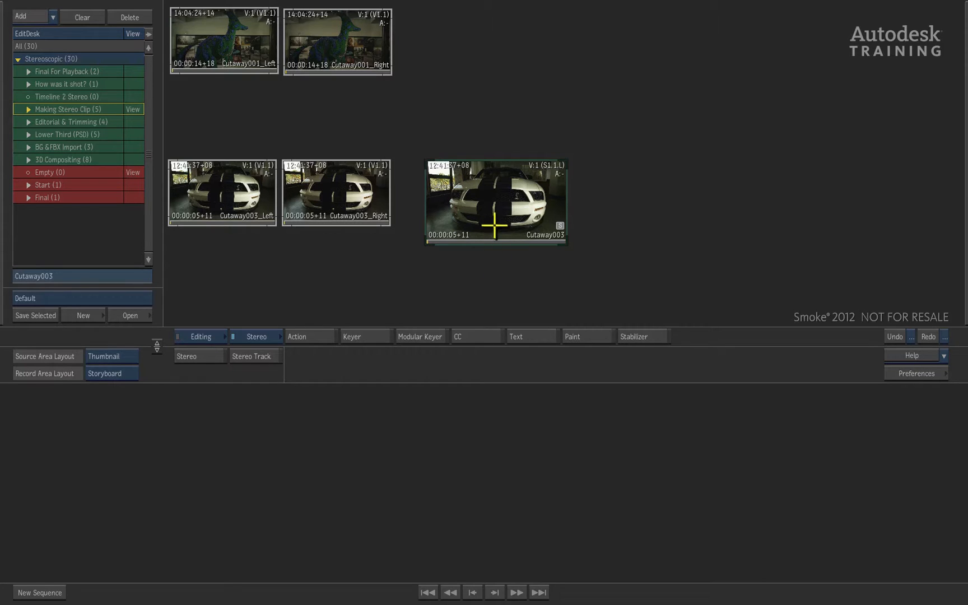
pyautogui.moveTo(450, 283)
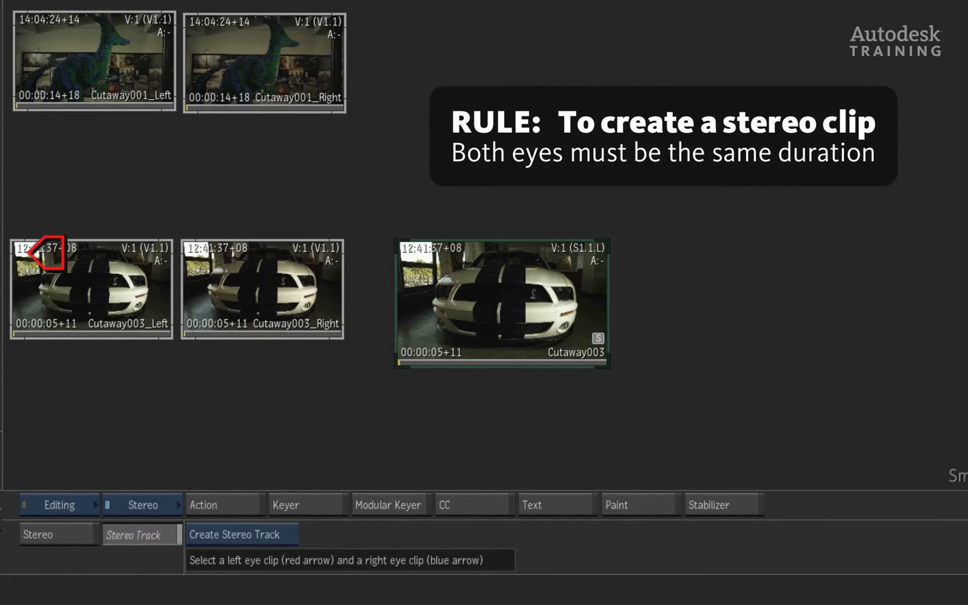
pyautogui.click(238, 534)
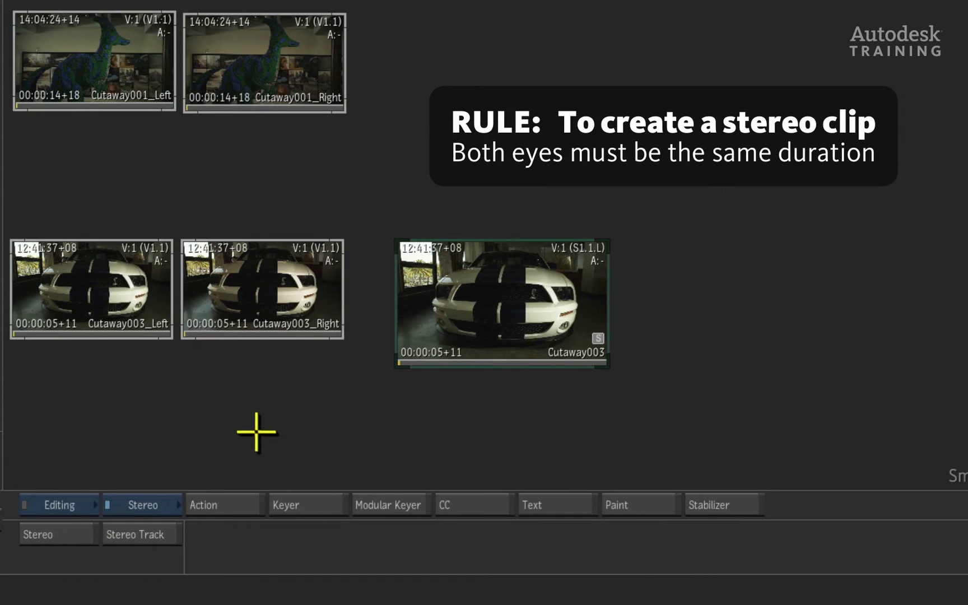
pyautogui.moveTo(310, 405)
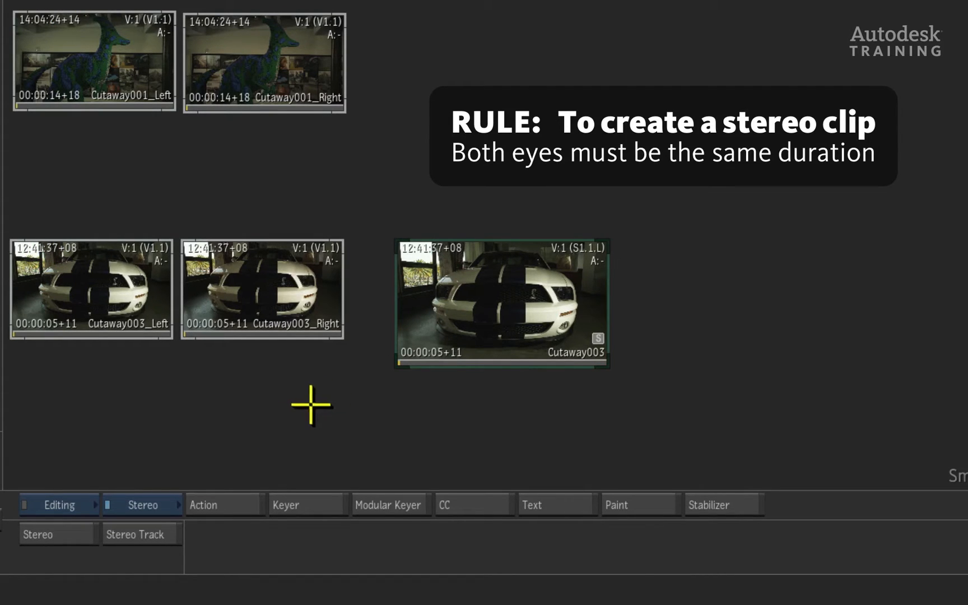
pyautogui.moveTo(282, 408)
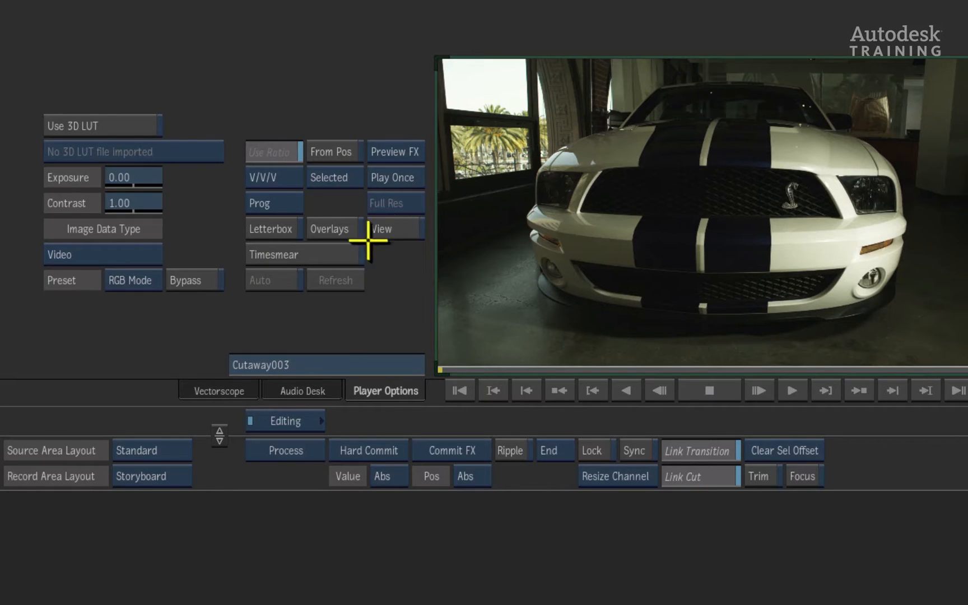
# Show the player's stereo View options and the Interlaced display-mode list for Cutaway003
pyautogui.click(395, 229)
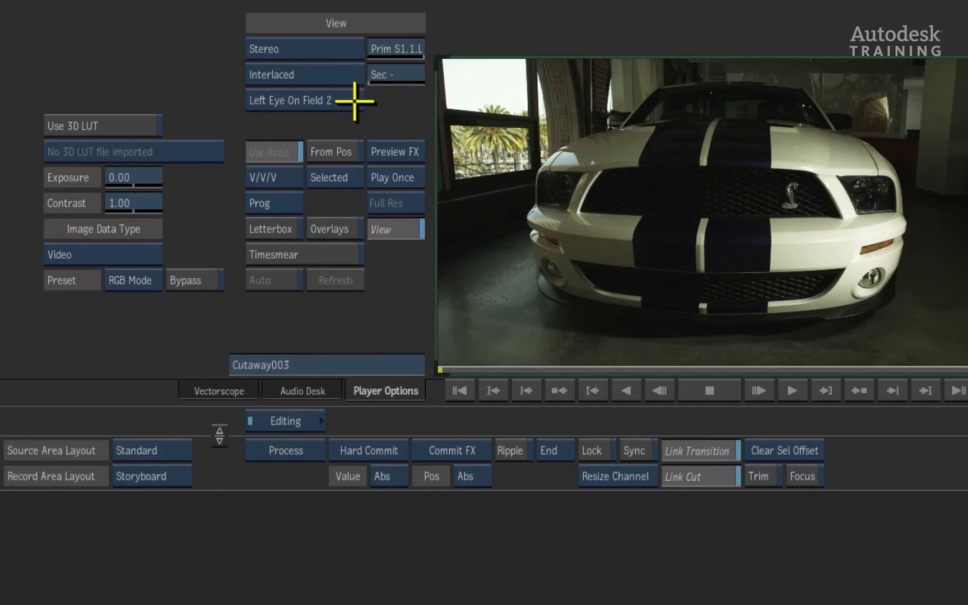
pyautogui.click(303, 100)
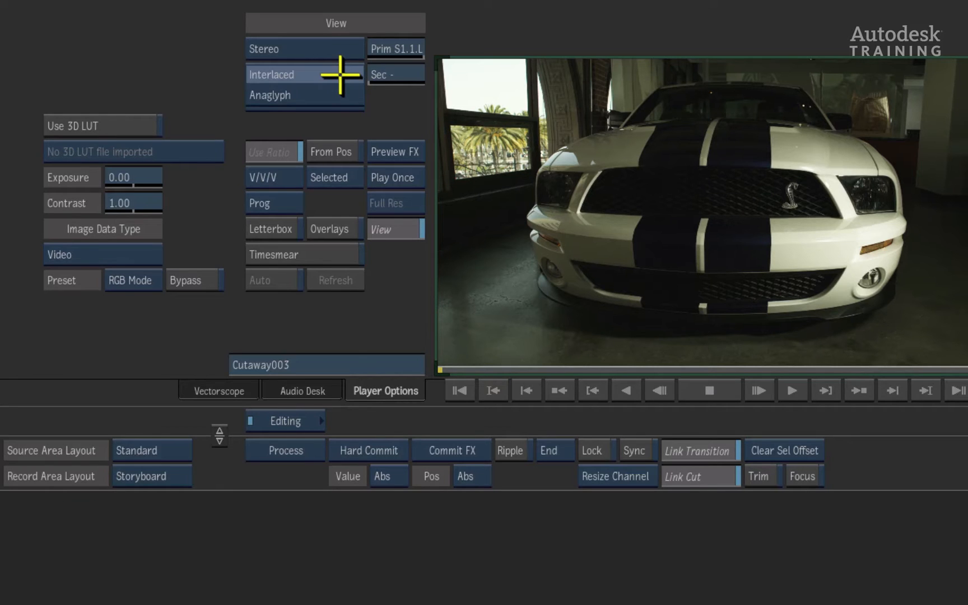
# Display Cutaway003 as an anaglyph, try Diff Clamped, then return to the Dubois method
pyautogui.click(281, 75)
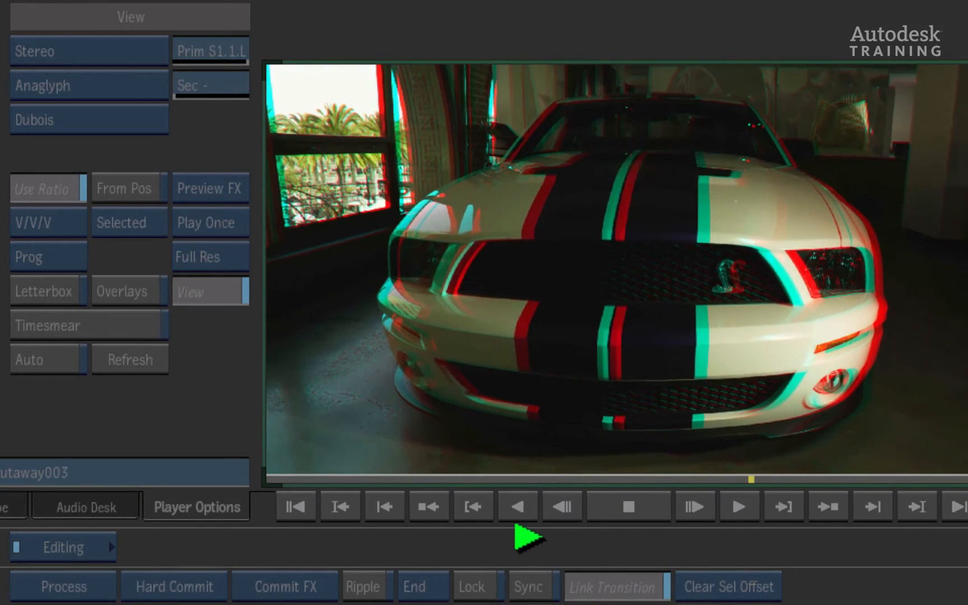
pyautogui.click(560, 506)
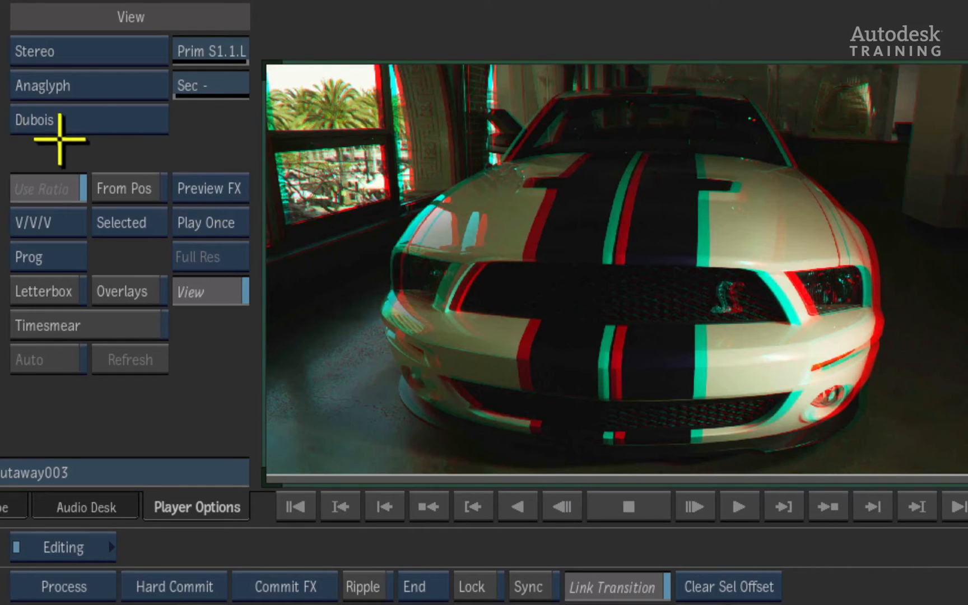
pyautogui.click(53, 120)
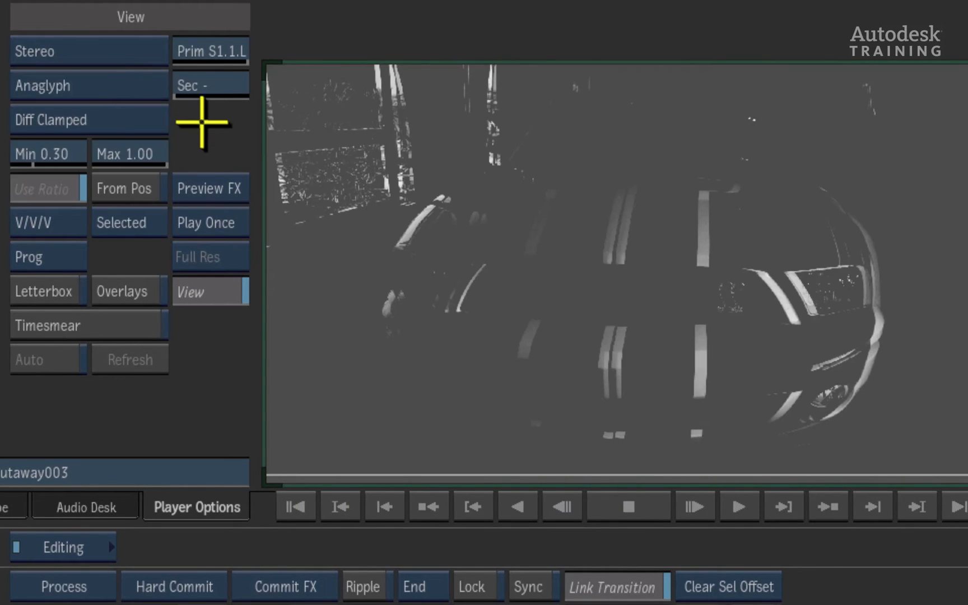
pyautogui.click(50, 119)
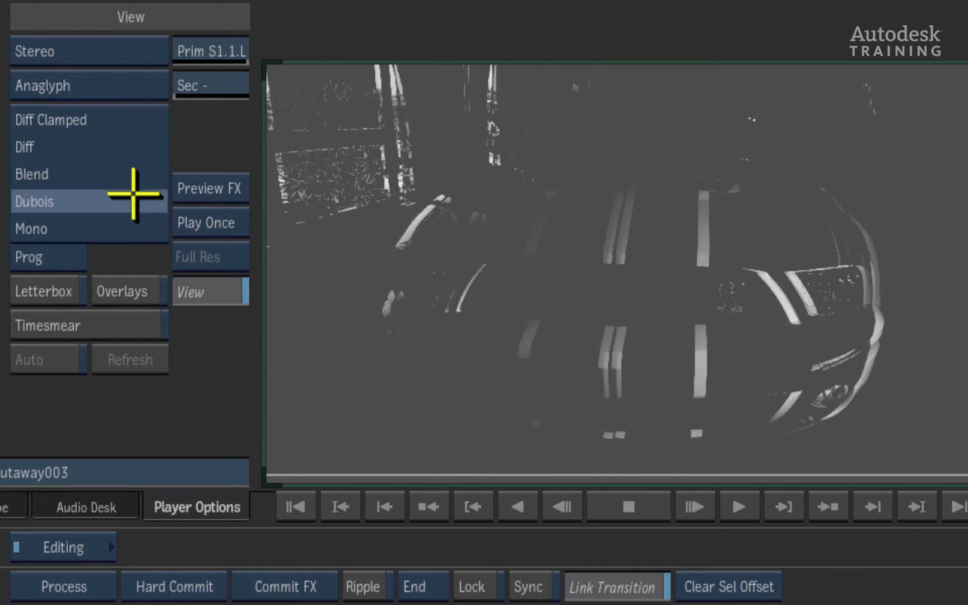
pyautogui.click(51, 85)
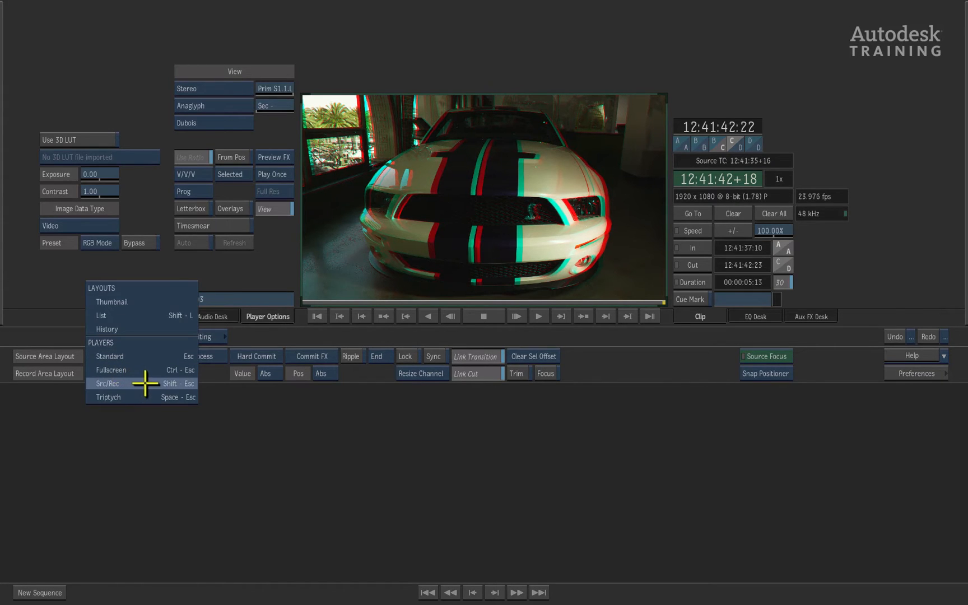
# Expand the Editorial & Trimming folder to list the opening clip and three cutaways
pyautogui.click(107, 383)
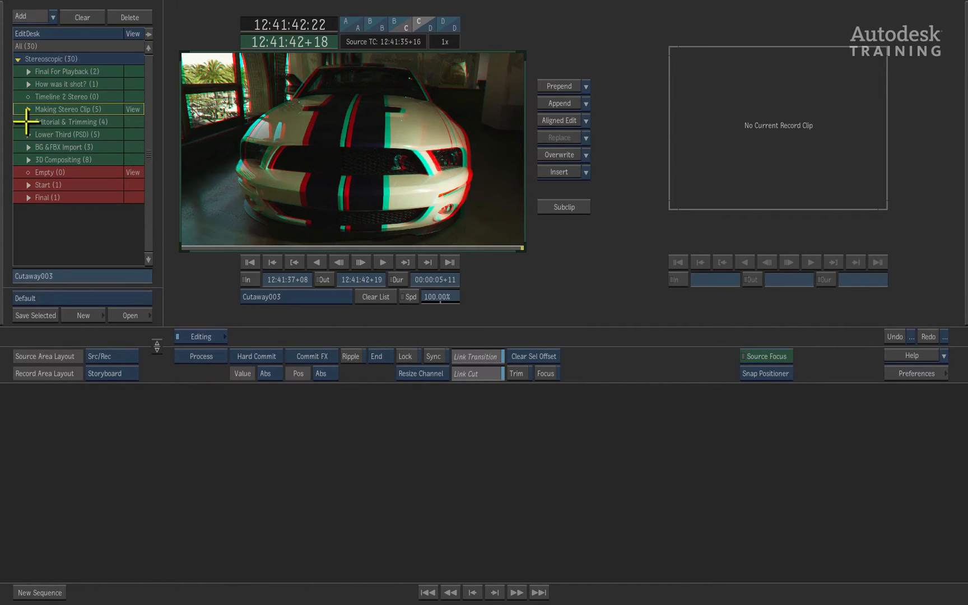
pyautogui.click(27, 121)
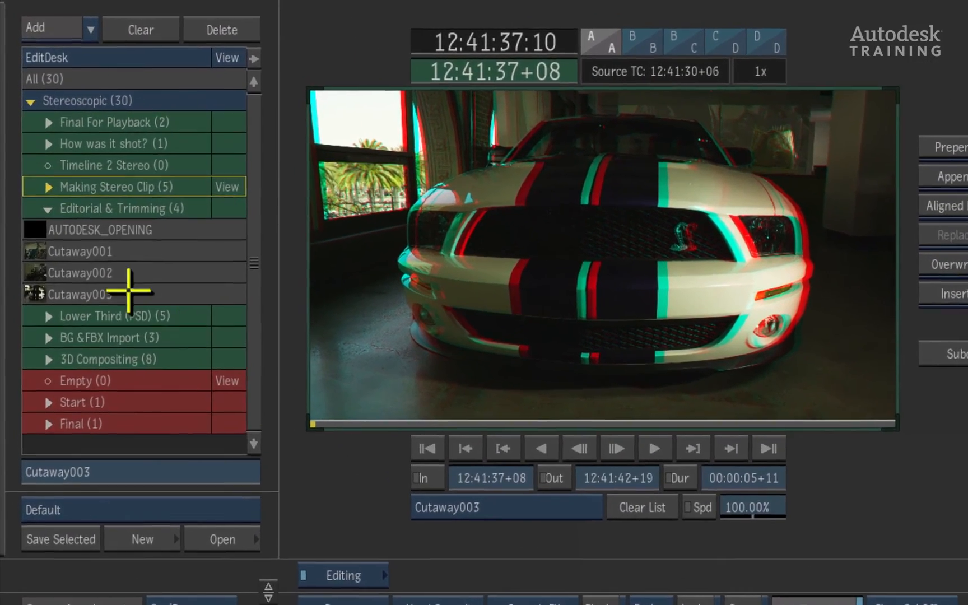
# Load Cutaway002 as the source clip and scrub to a later frame in its marked range
pyautogui.click(80, 272)
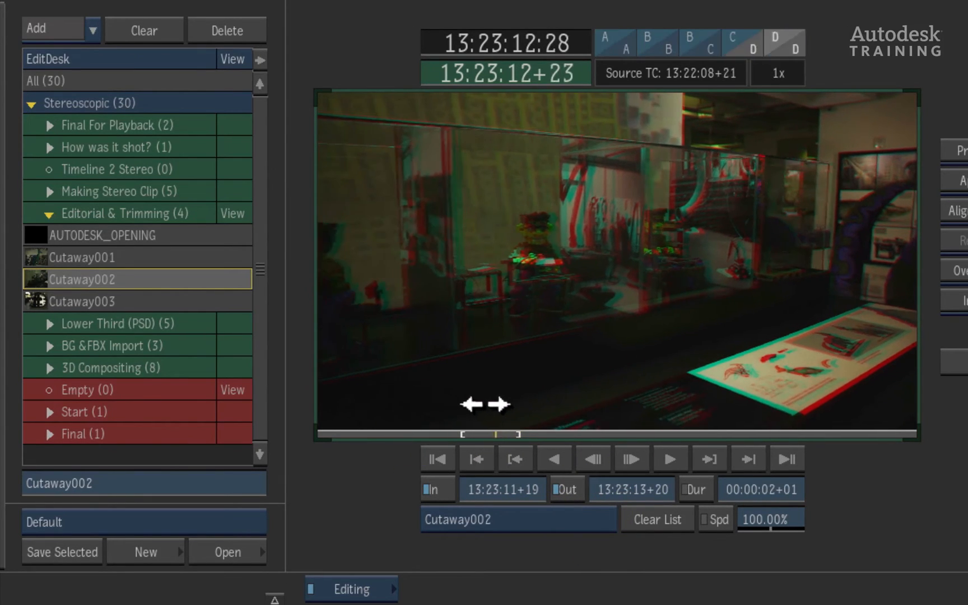
pyautogui.click(631, 458)
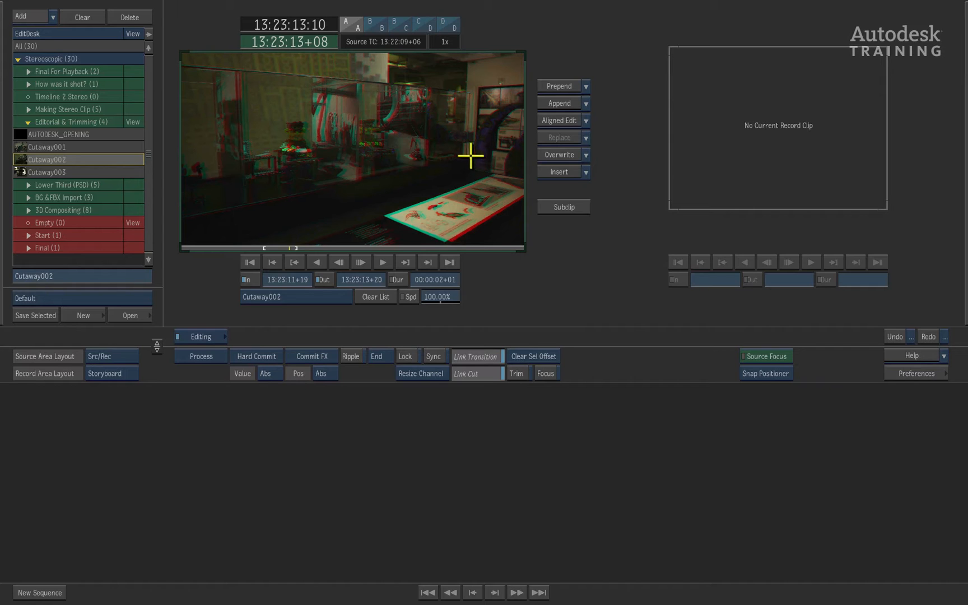
# Overwrite Cutaway002 into a new sequence and show it as a Record Timeline with S1.1.L/S1.1.R tracks
pyautogui.click(559, 171)
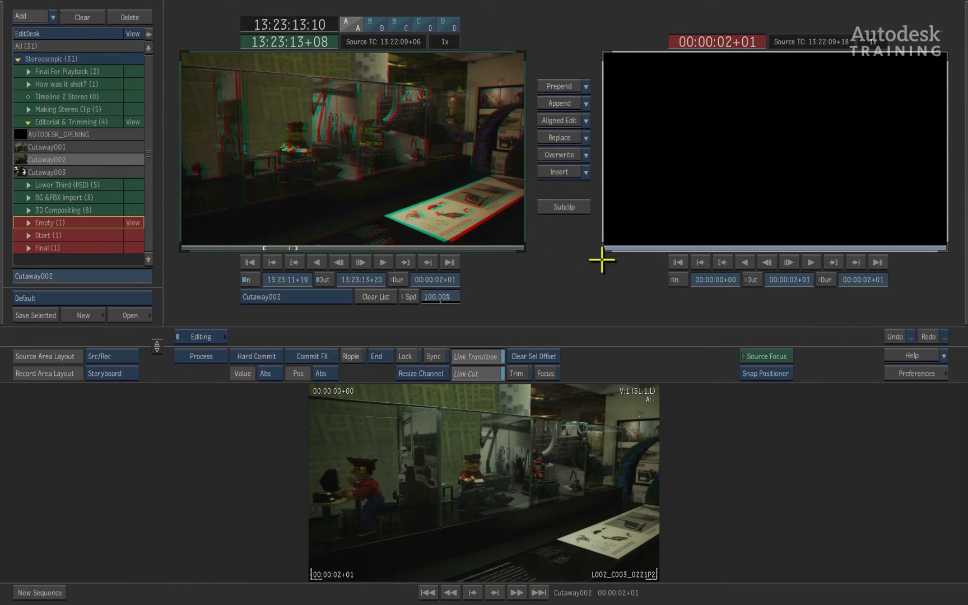
pyautogui.moveTo(481, 480)
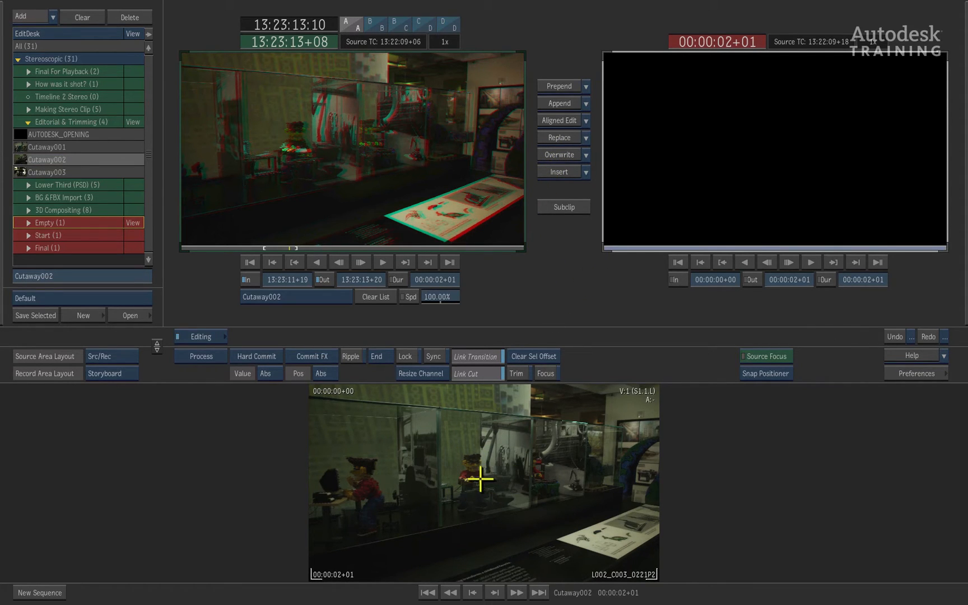
pyautogui.click(766, 356)
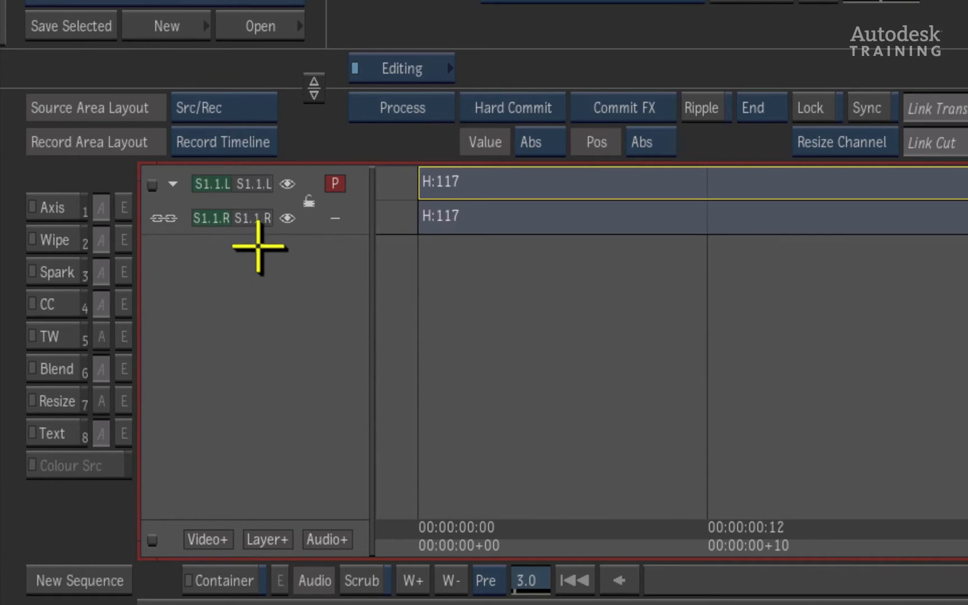
pyautogui.moveTo(287, 276)
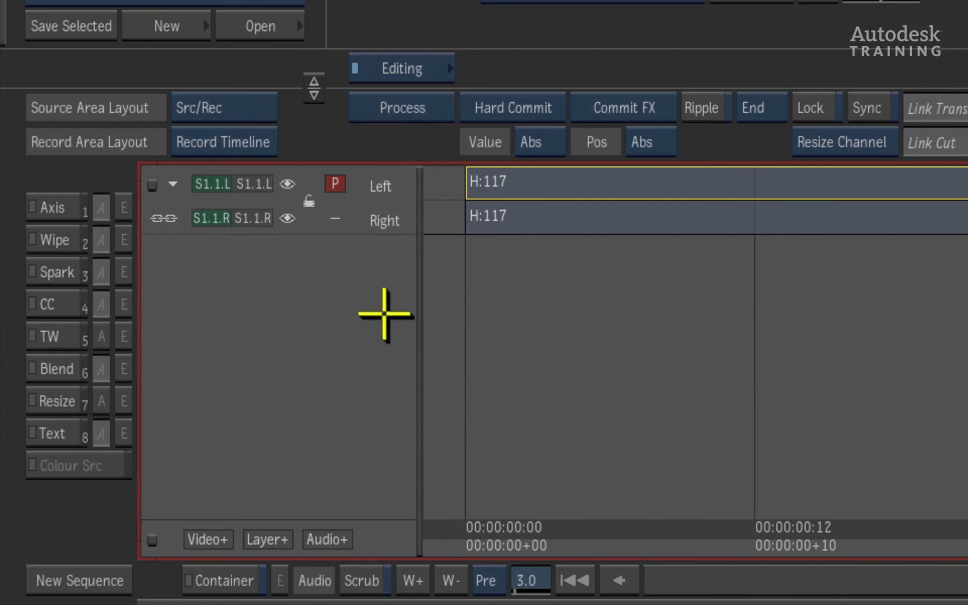
pyautogui.moveTo(373, 329)
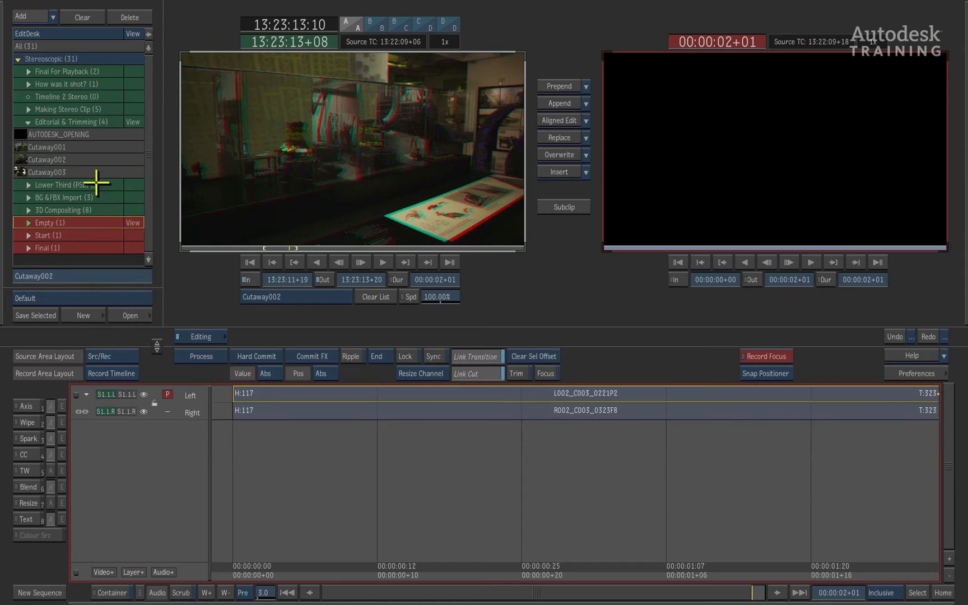
# Load Cutaway003 as the source clip for appending after Cutaway002
pyautogui.click(42, 172)
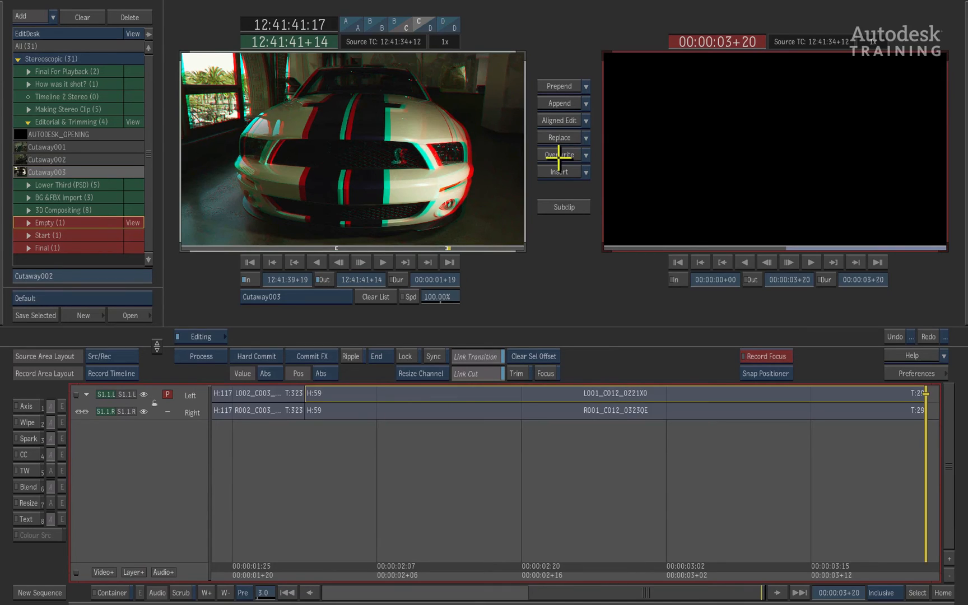
pyautogui.moveTo(515, 393)
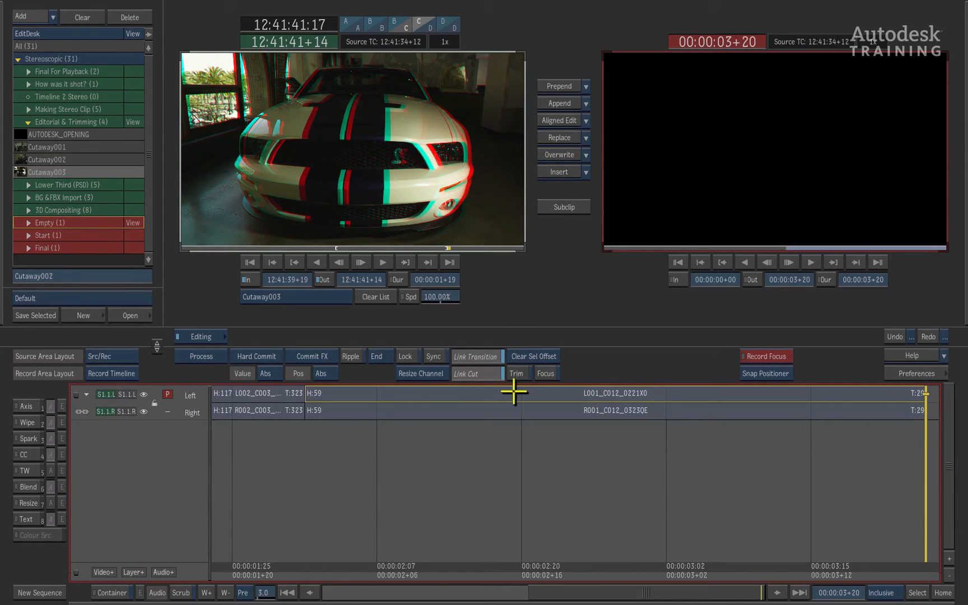
pyautogui.moveTo(444, 464)
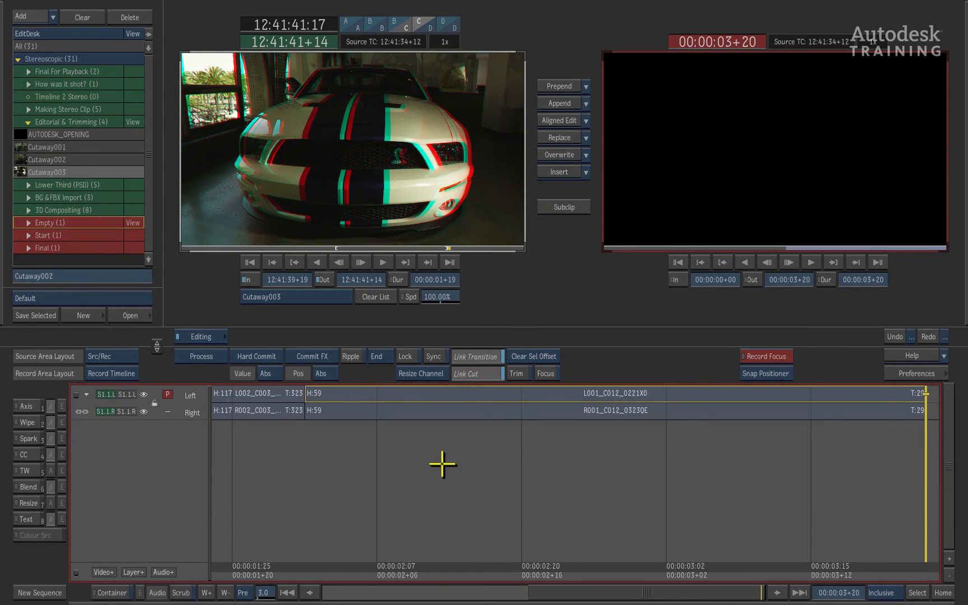
pyautogui.moveTo(494, 466)
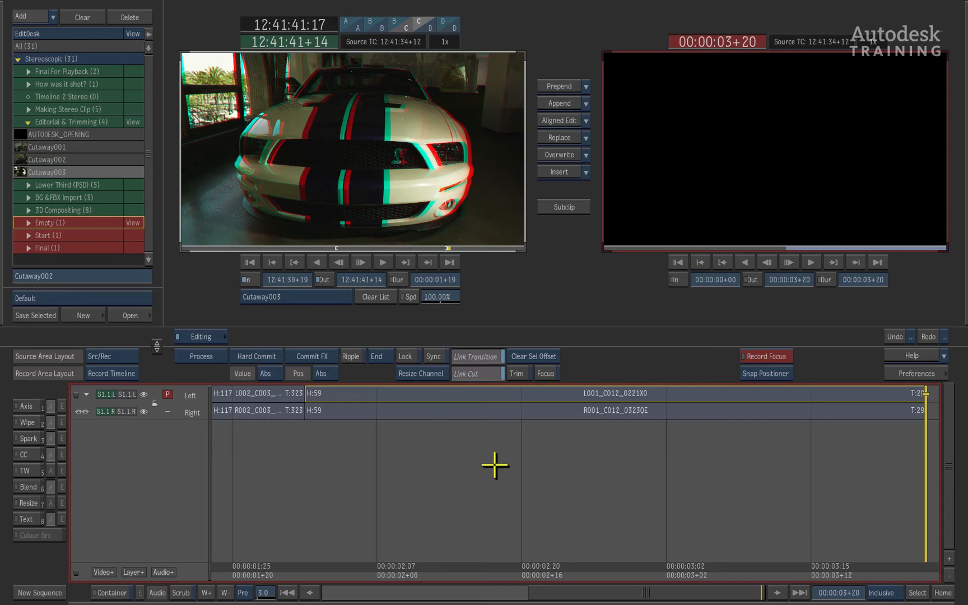
pyautogui.moveTo(950, 592)
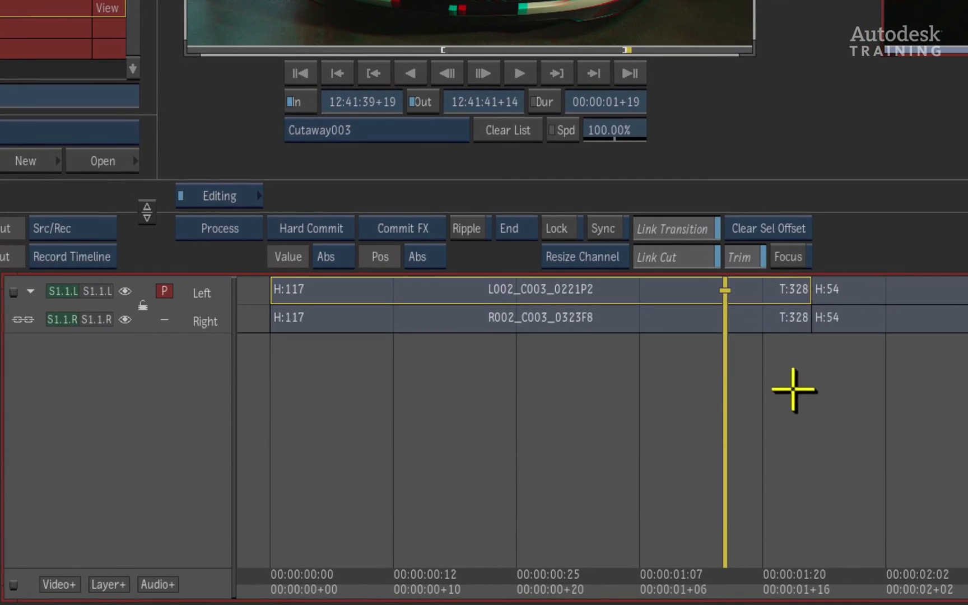
pyautogui.moveTo(36, 331)
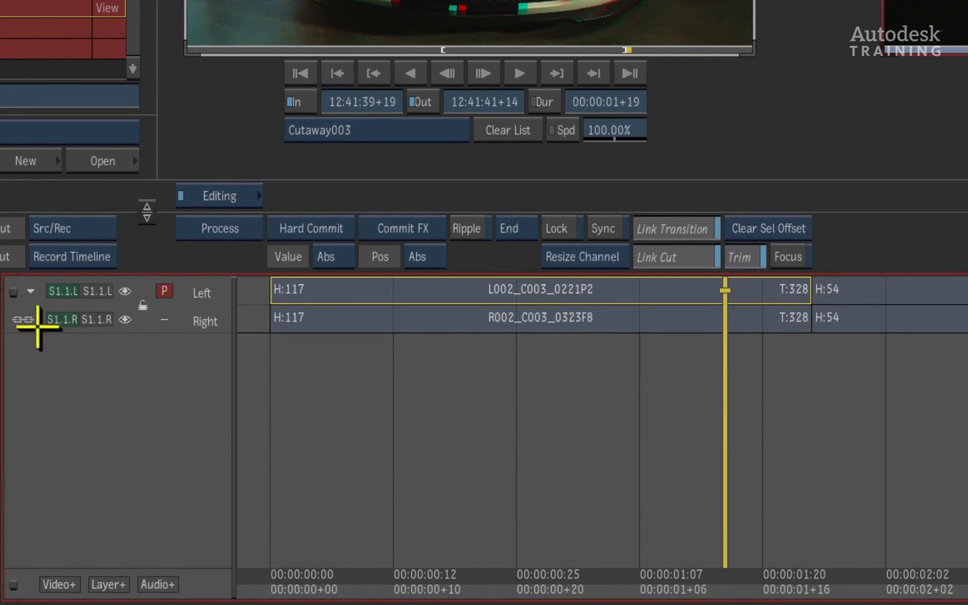
pyautogui.moveTo(43, 347)
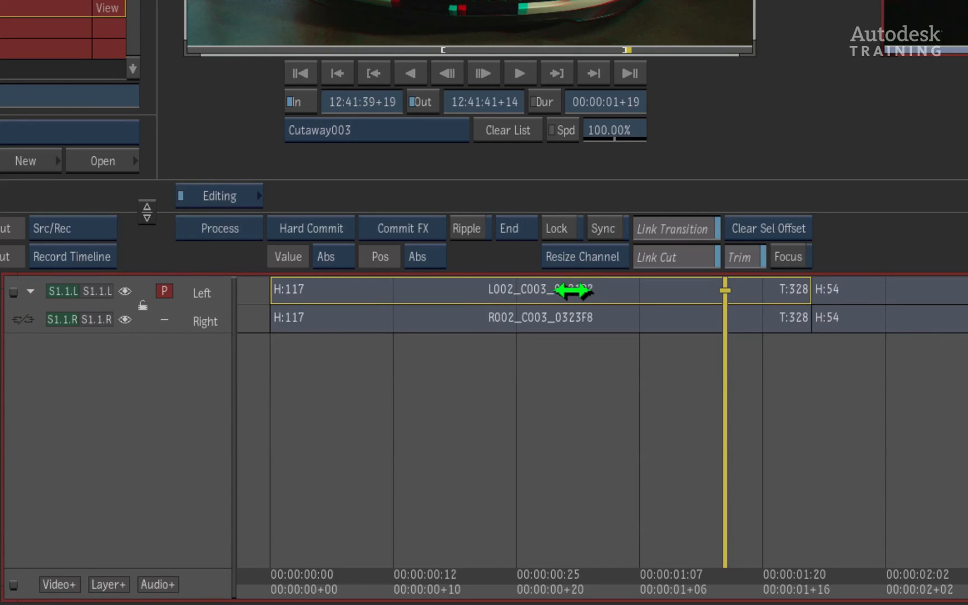
pyautogui.click(540, 317)
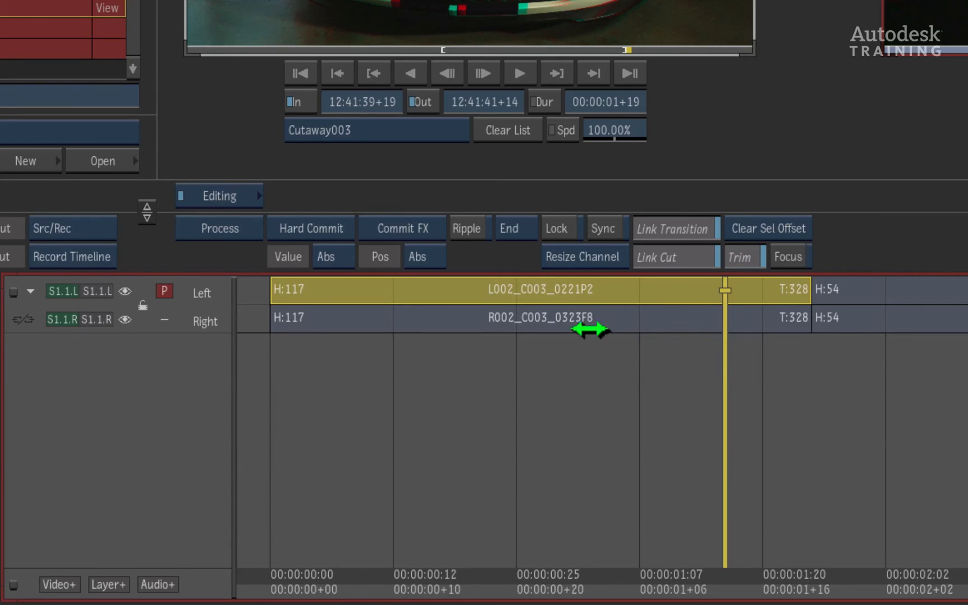
pyautogui.moveTo(780, 327)
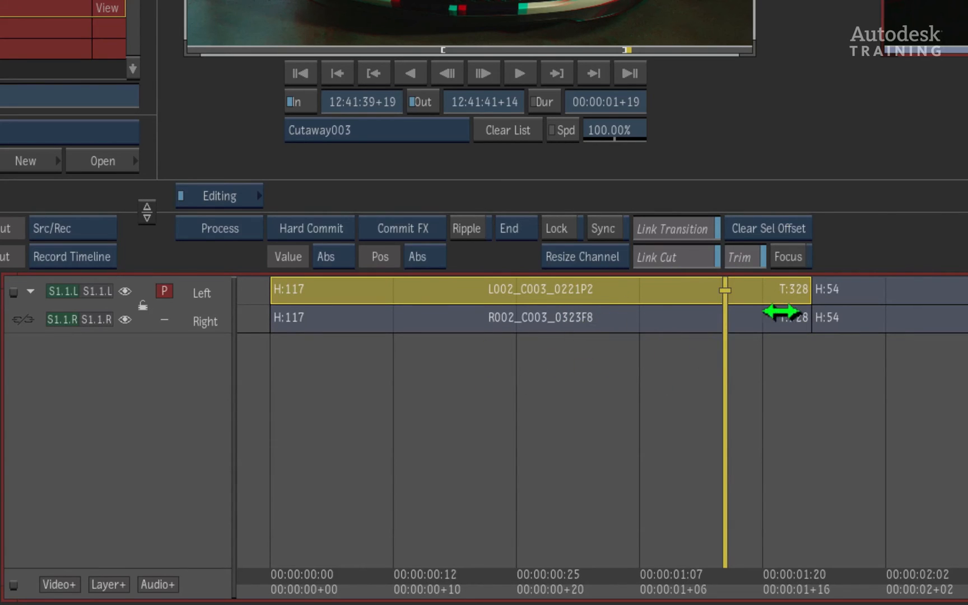
pyautogui.moveTo(783, 312); pyautogui.dragTo(797, 291)
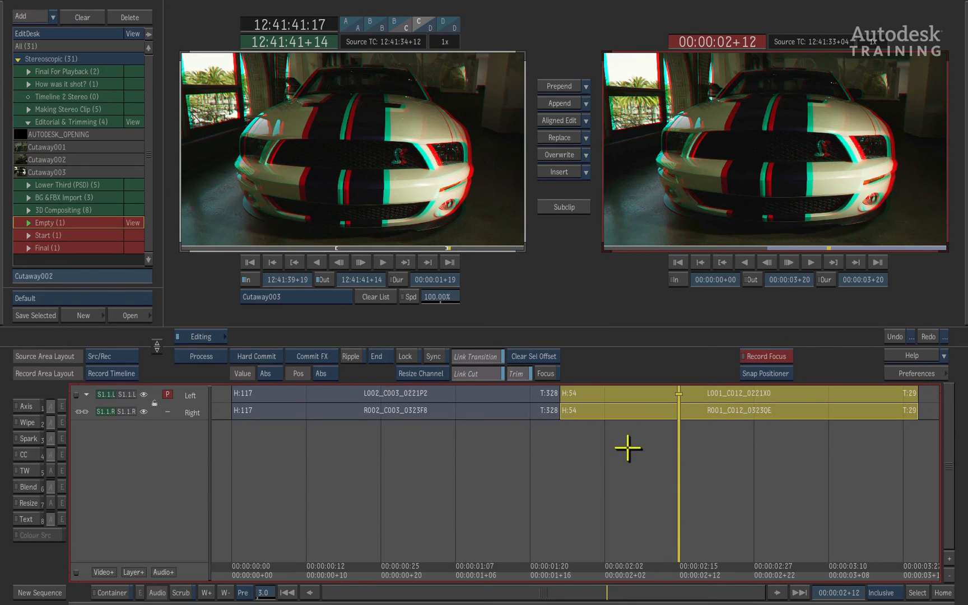
pyautogui.moveTo(49, 431)
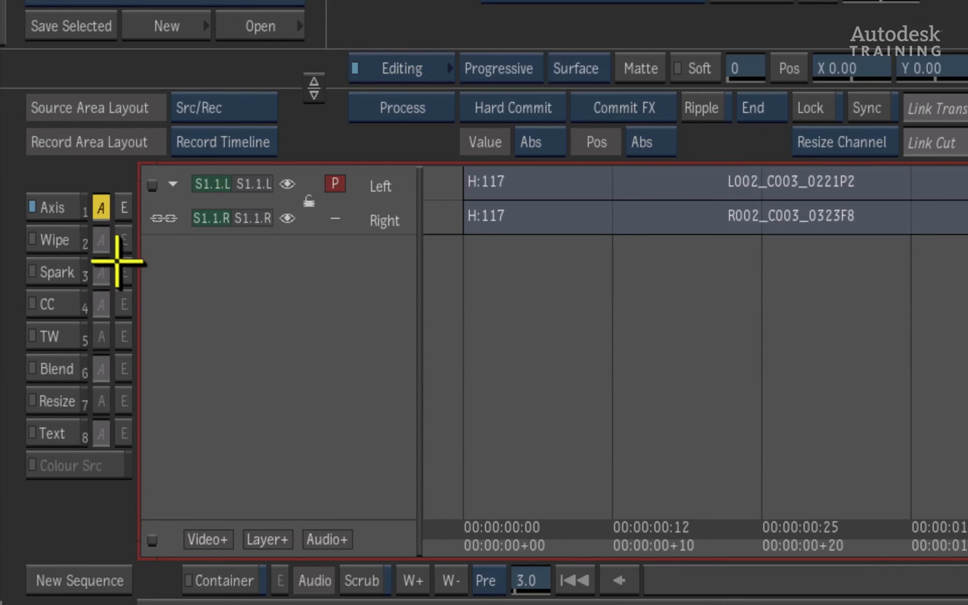
pyautogui.moveTo(53, 209)
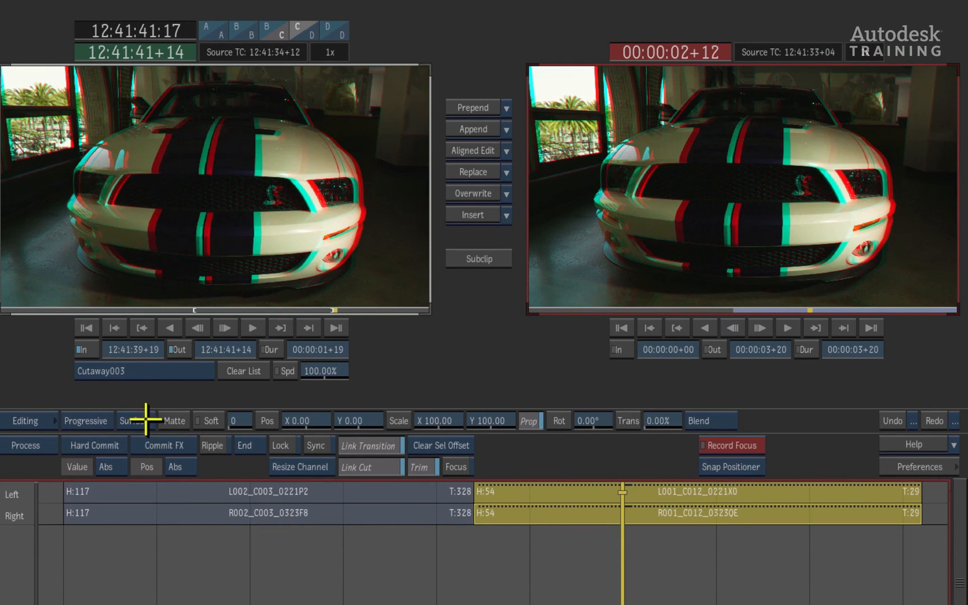
# Set the Axis effect to Stereo mode and nudge Convergence X slightly below zero
pyautogui.click(134, 420)
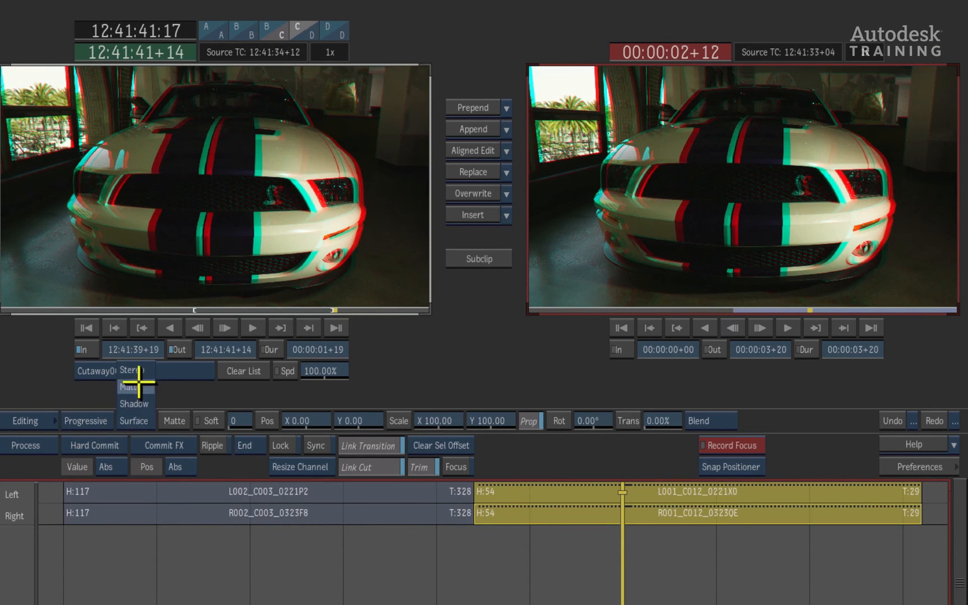
pyautogui.click(133, 370)
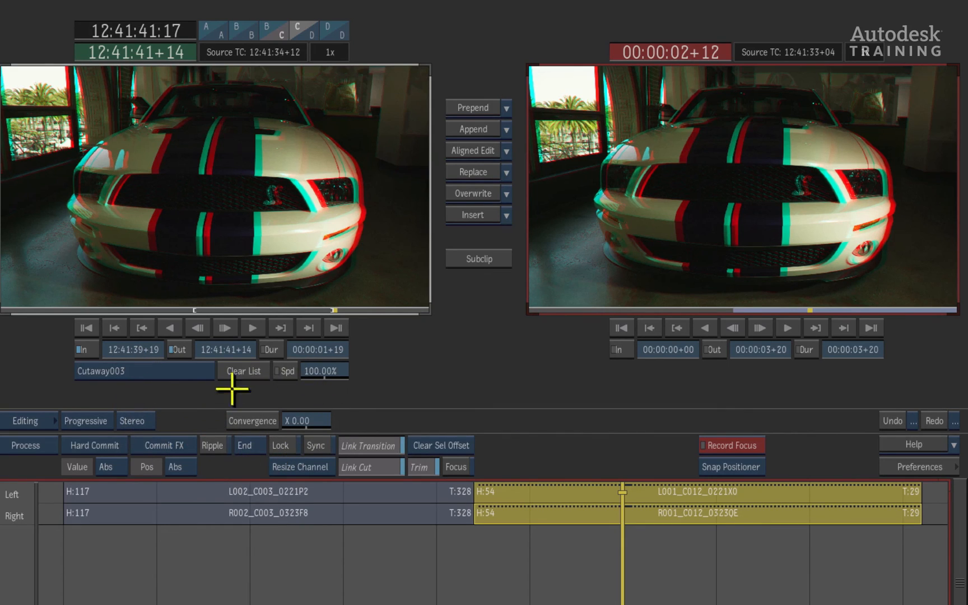
pyautogui.moveTo(316, 442)
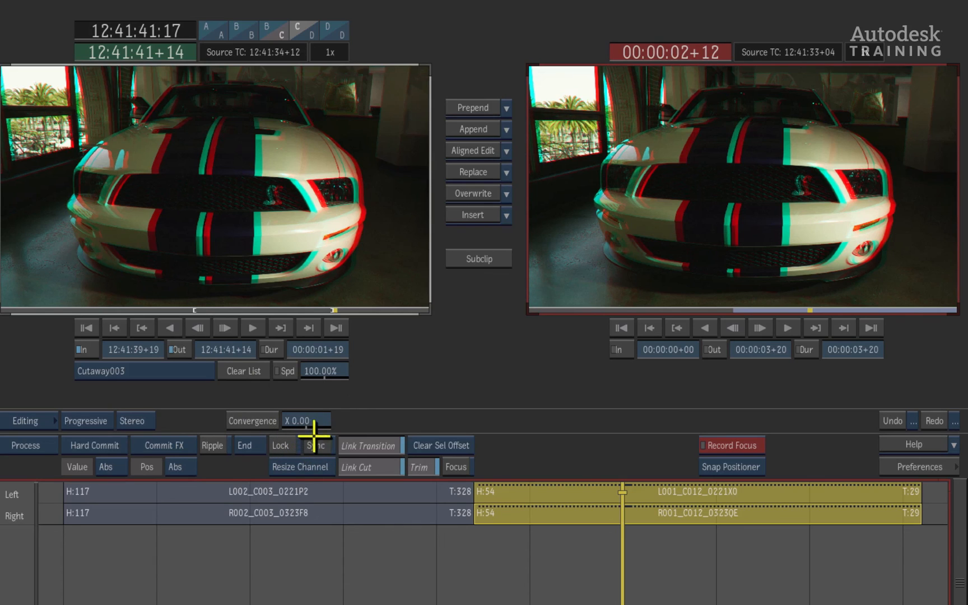
pyautogui.moveTo(324, 426)
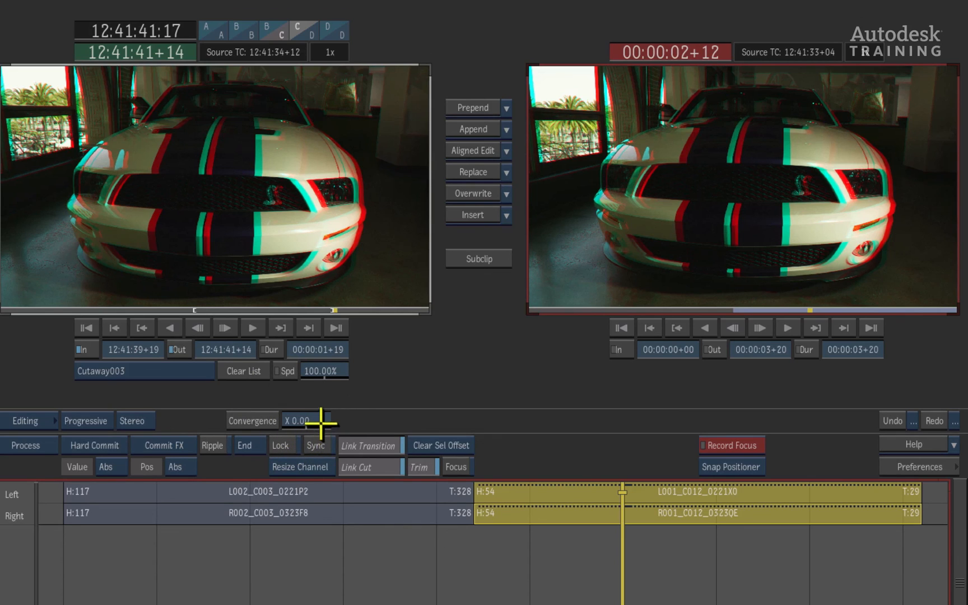
pyautogui.moveTo(302, 420); pyautogui.dragTo(309, 421)
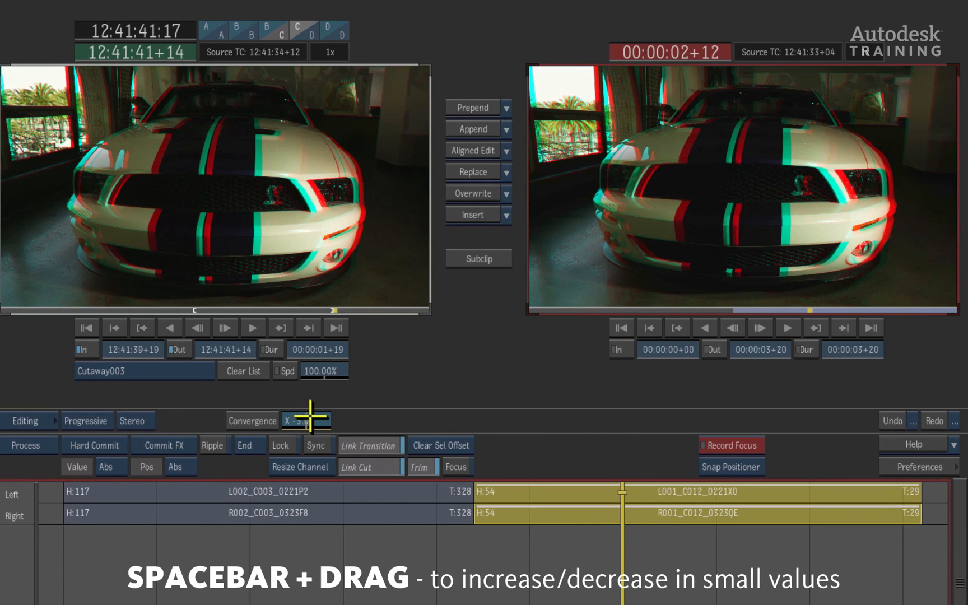
pyautogui.moveTo(307, 420); pyautogui.dragTo(307, 429)
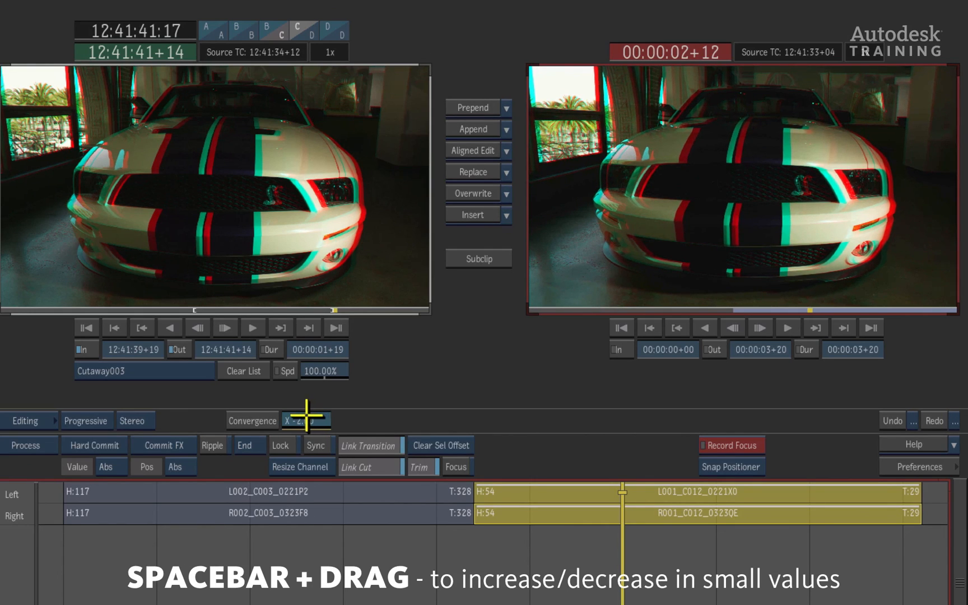